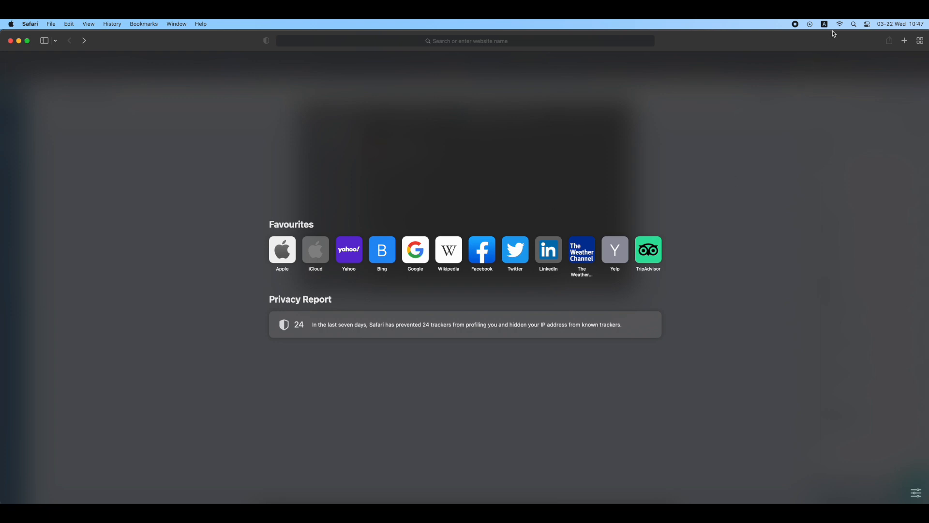
- Show the Wi-Fi menu listing the WiFi-Repeater preferred network
left_click(839, 23)
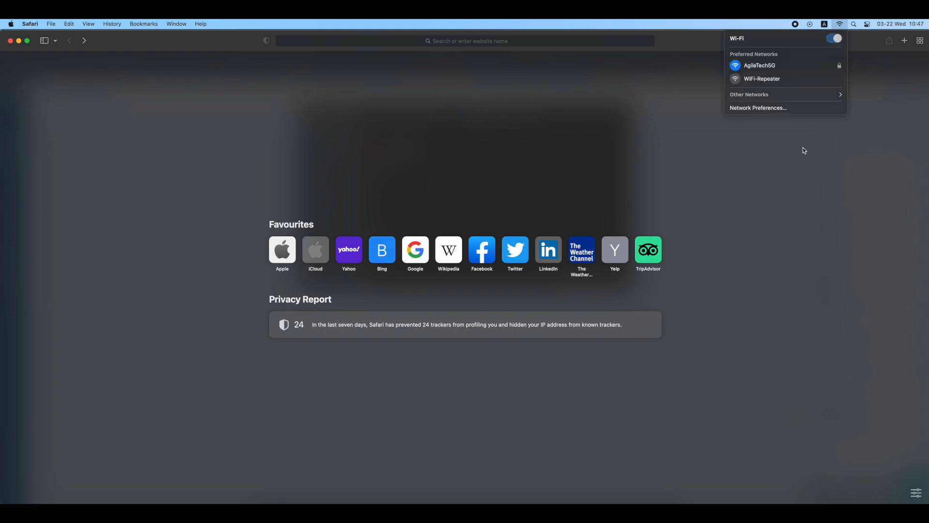
mouse_move(762, 78)
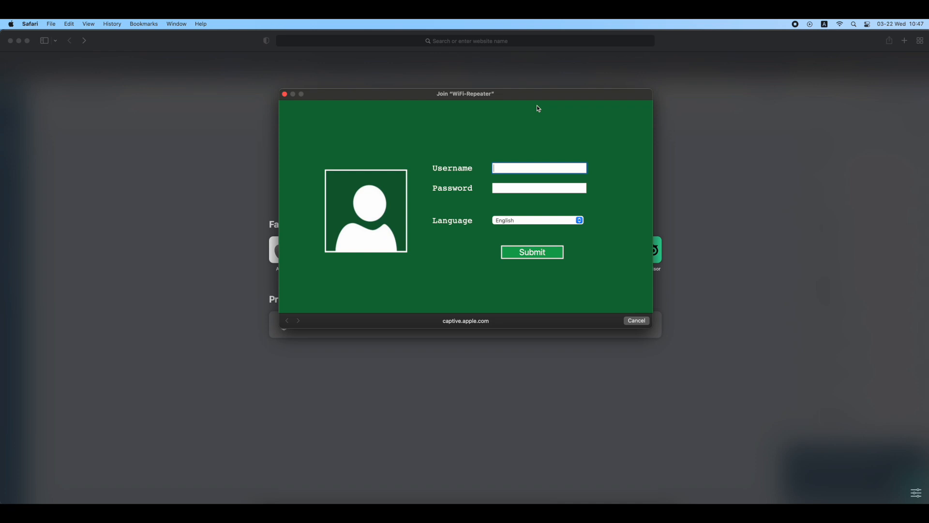
- Log in to the repeater admin as 'admin' with its password
type("admin")
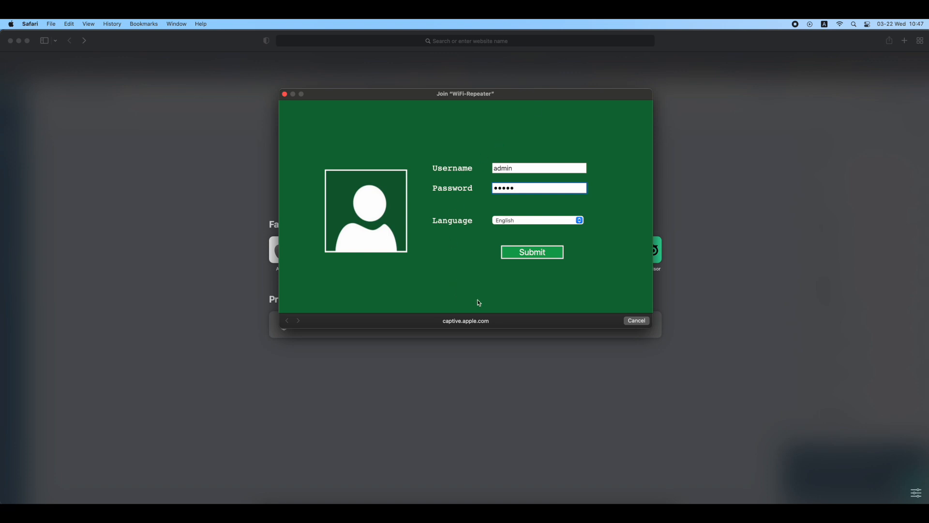
left_click(531, 252)
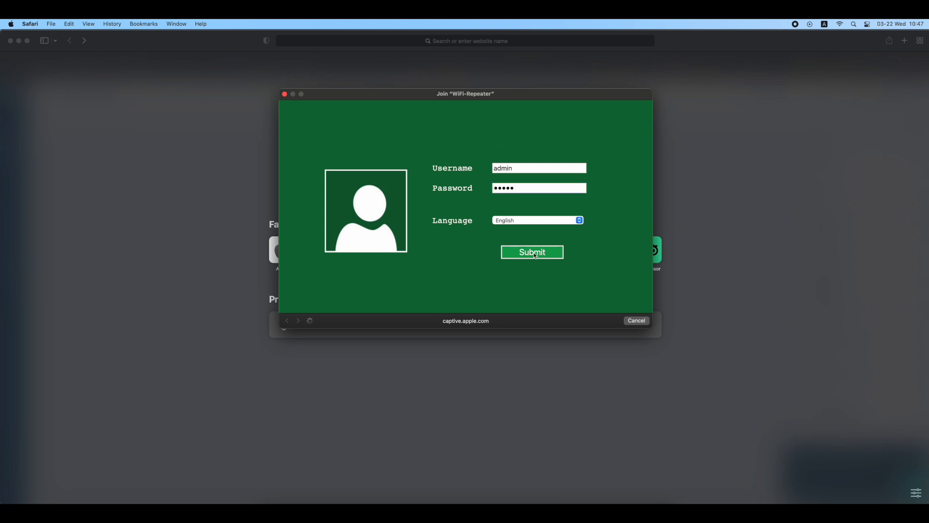
left_click(531, 251)
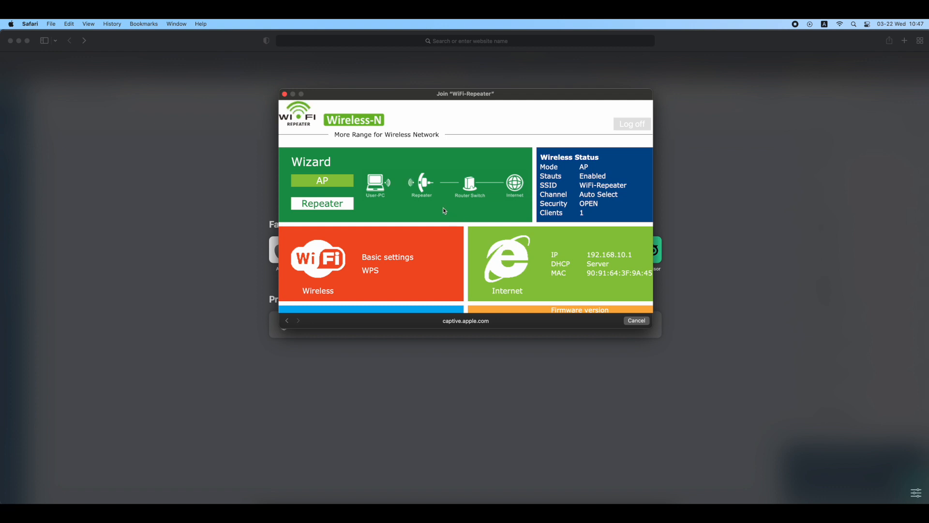
- Start the Repeater wizard so nearby networks like AgileTech are listed
left_click(322, 204)
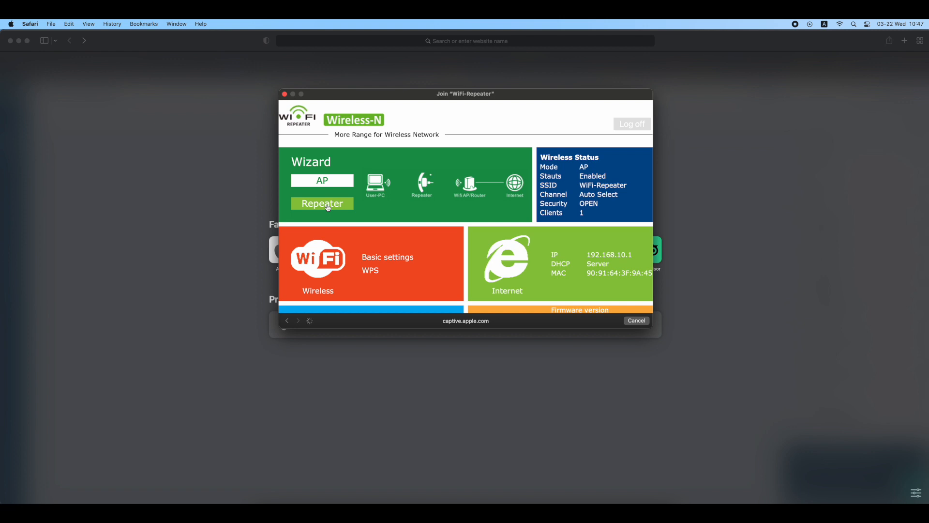
mouse_move(638, 207)
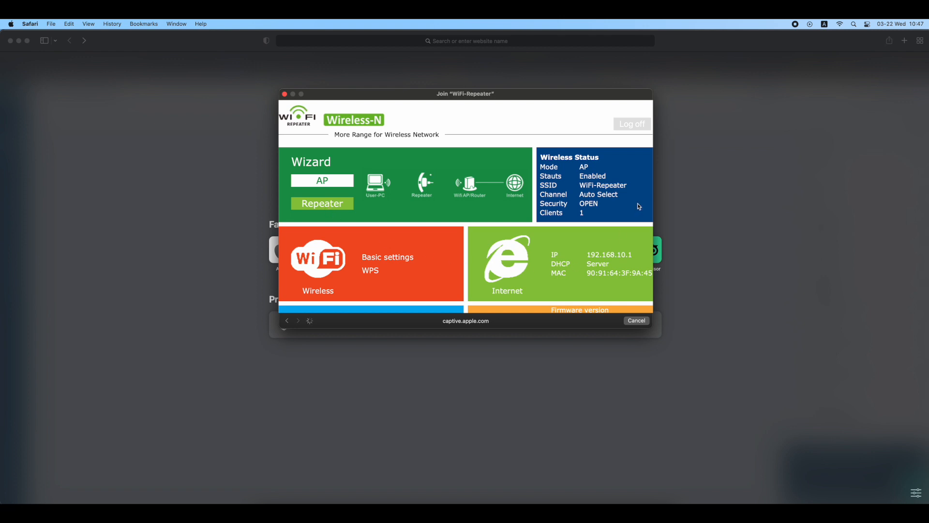
left_click(322, 203)
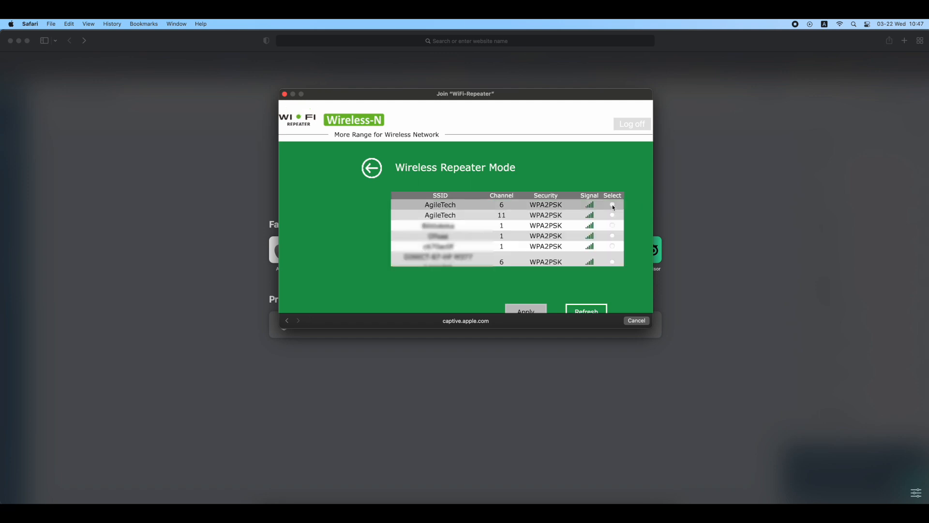
- Extend AgileTech on channel 6 as AgileTech_Ext with its security key and apply
left_click(612, 205)
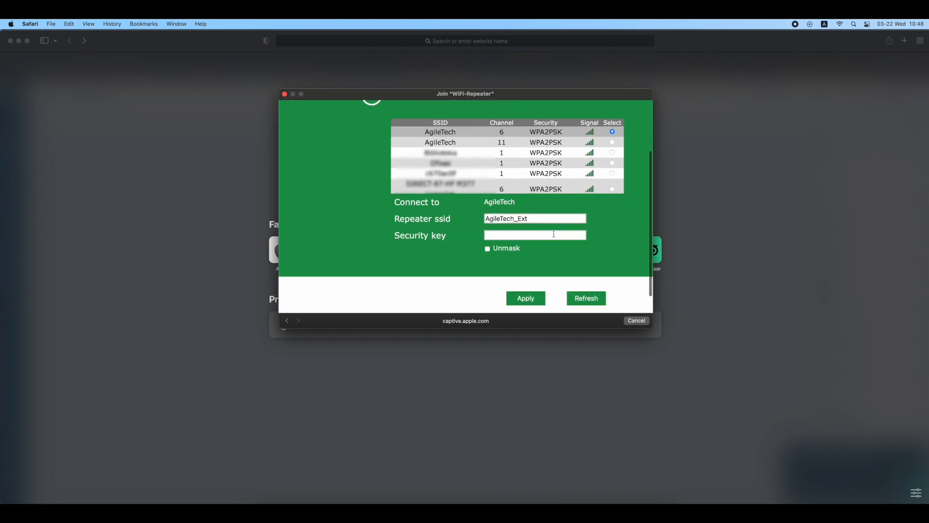
type("1")
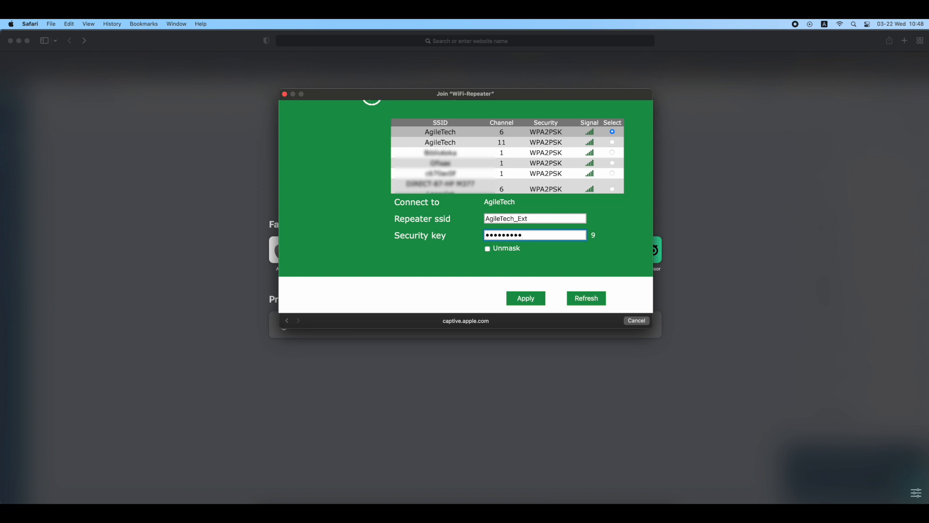
mouse_move(546, 235)
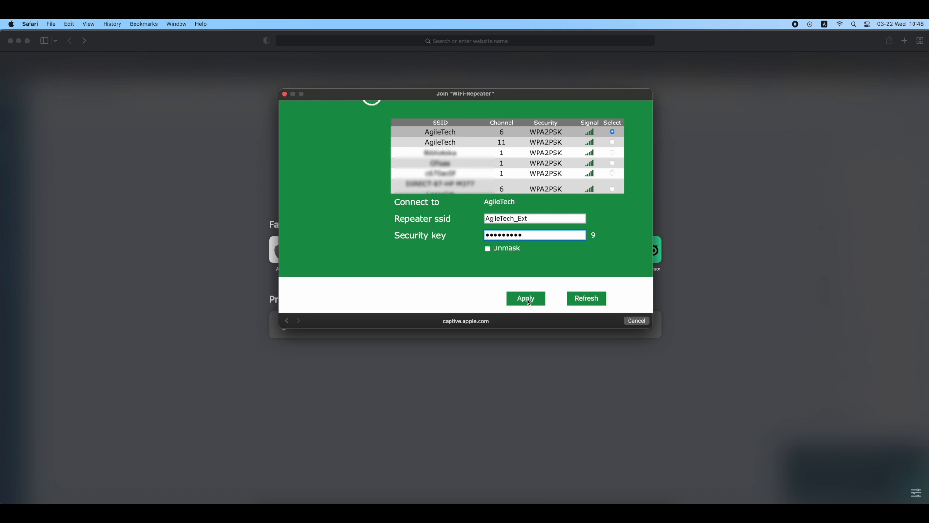
left_click(524, 299)
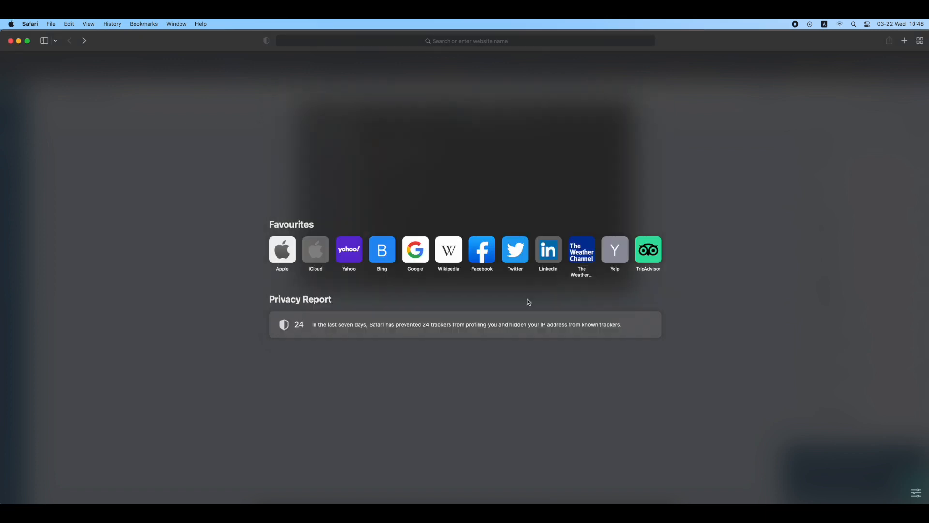
mouse_move(844, 47)
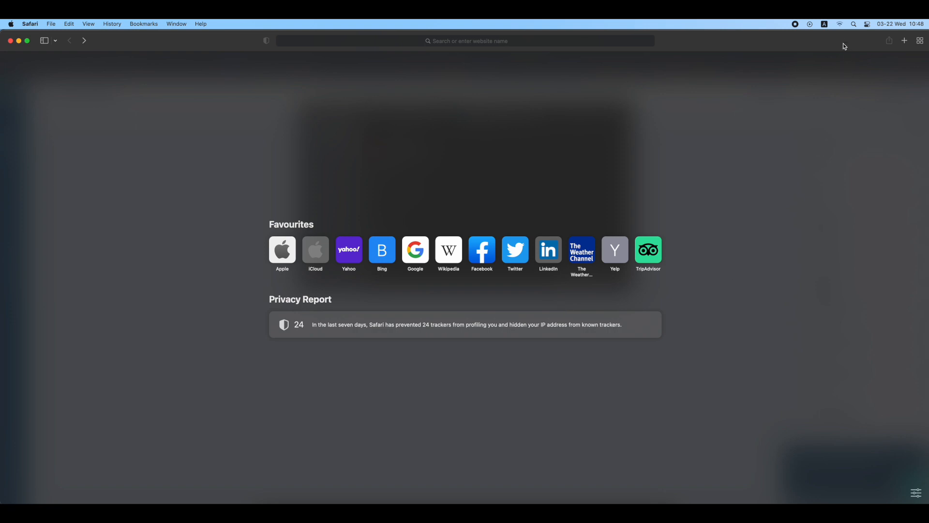
left_click(839, 23)
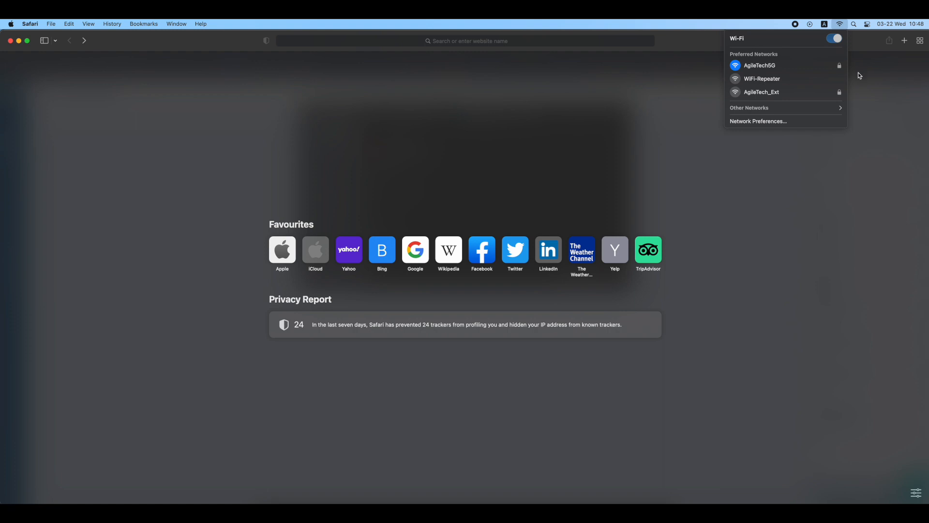
mouse_move(780, 92)
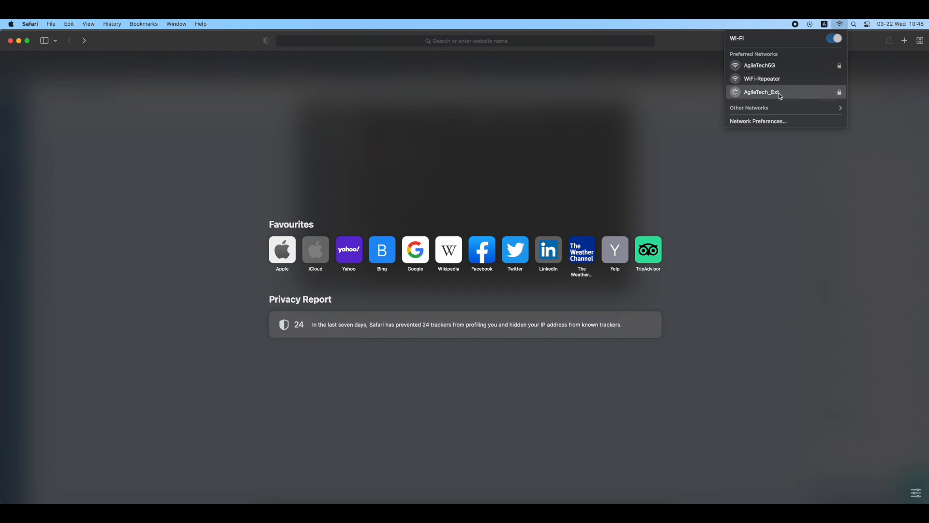
- Connect the Mac to AgileTech_Ext and load yahoo.com in Safari to test it
left_click(761, 92)
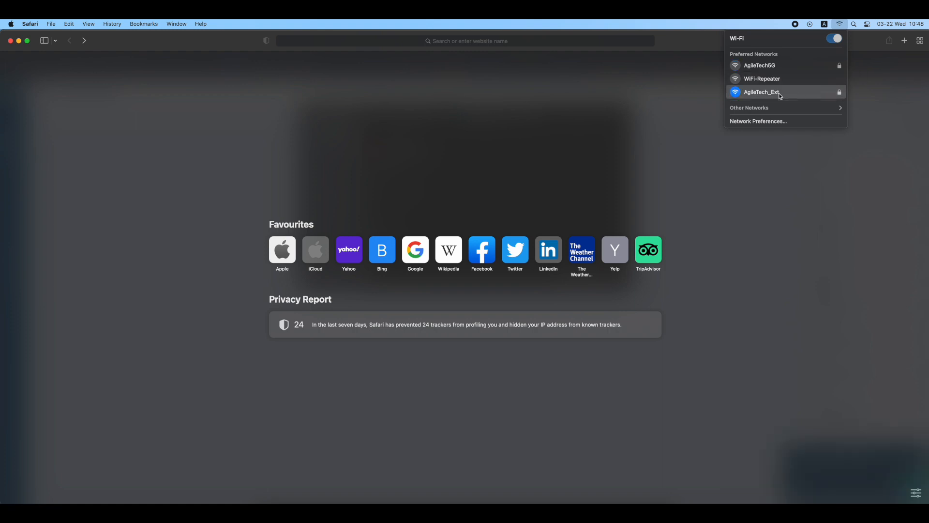
mouse_move(530, 131)
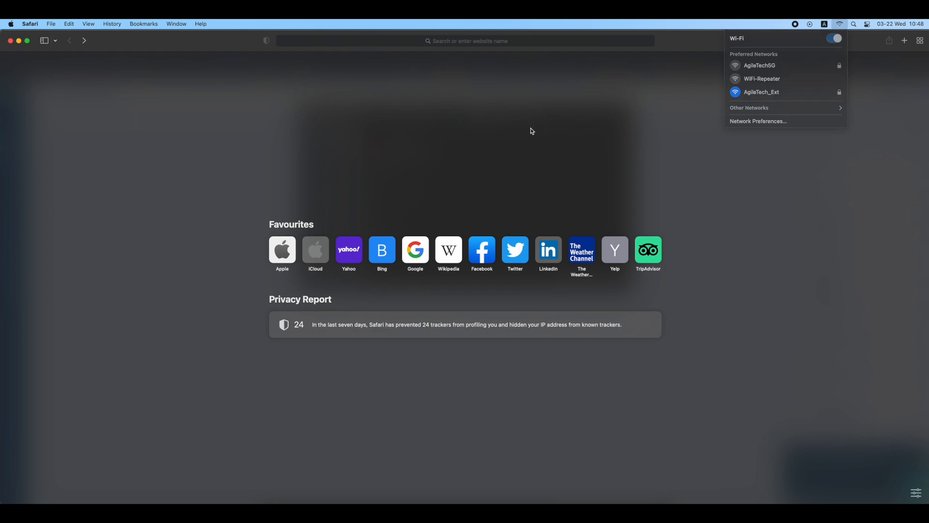
left_click(517, 134)
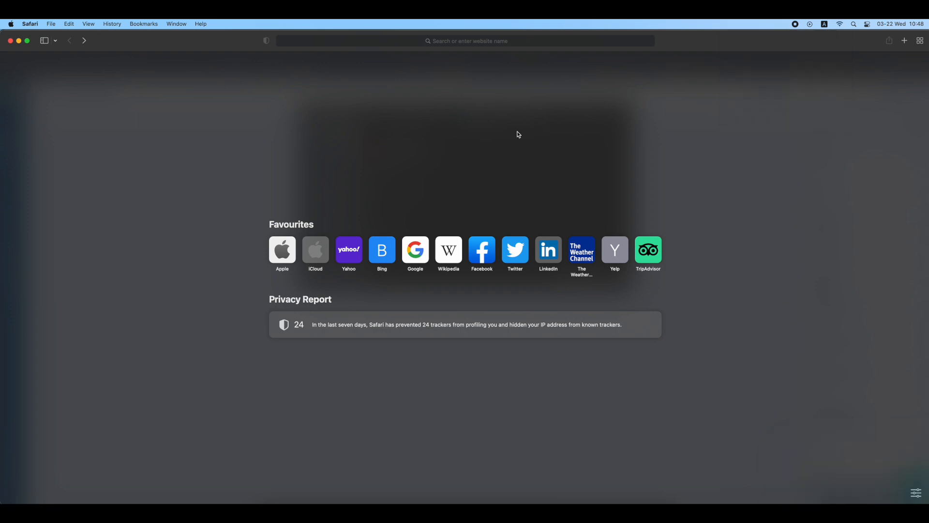
left_click(349, 250)
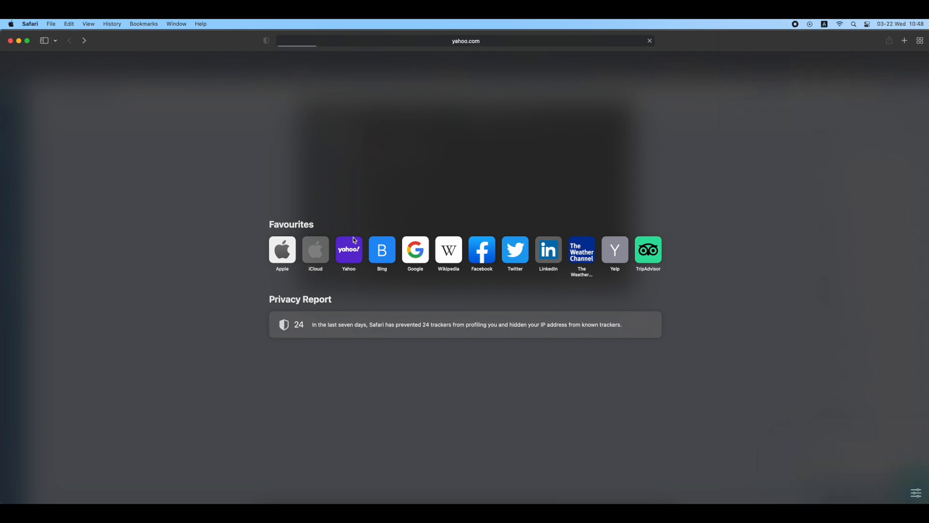